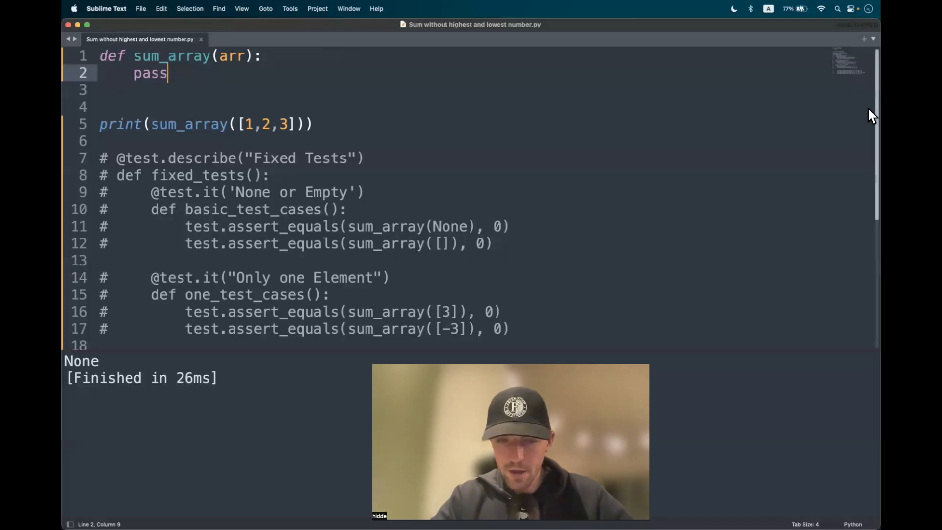
# Replace the pass placeholder with a guard 'if type(arr) != list: return 0'
pyautogui.doubleClick(449, 202)
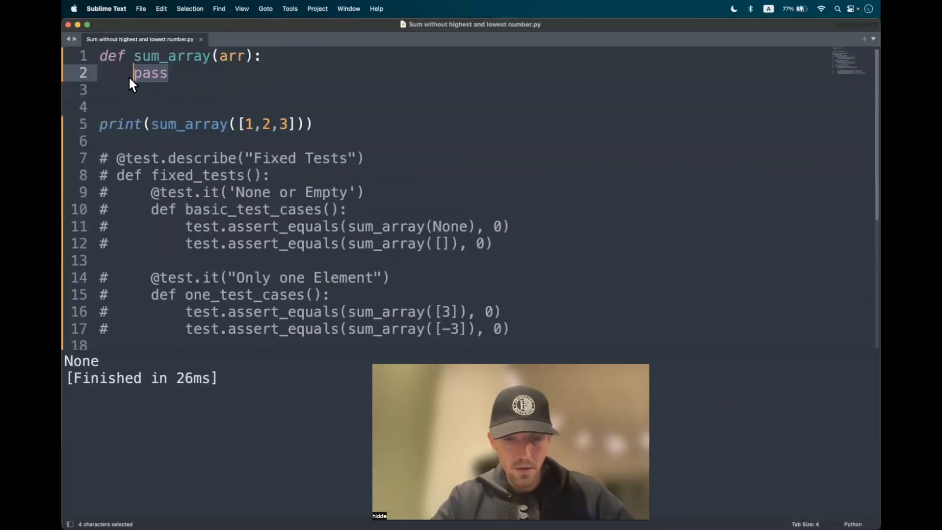
pyautogui.write('print(')
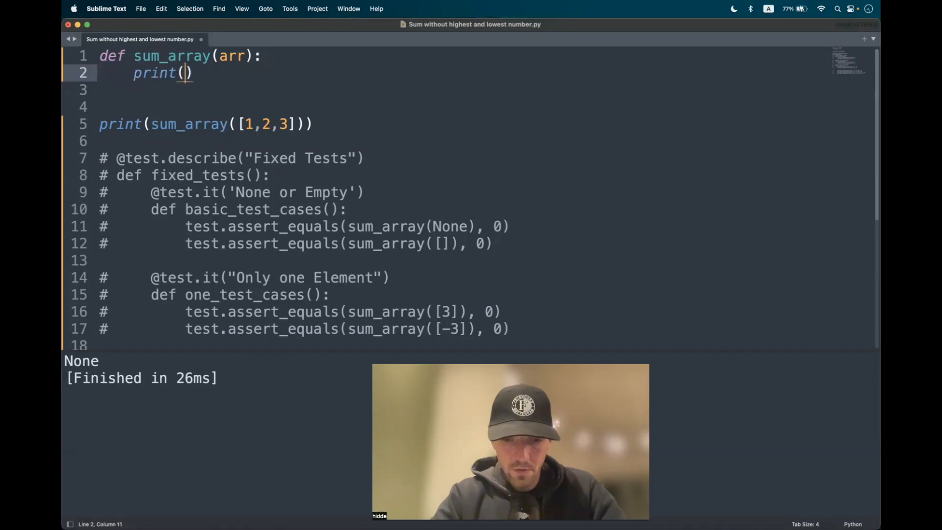
pyautogui.write('type(arr')
pyautogui.click(206, 123)
pyautogui.write('None')
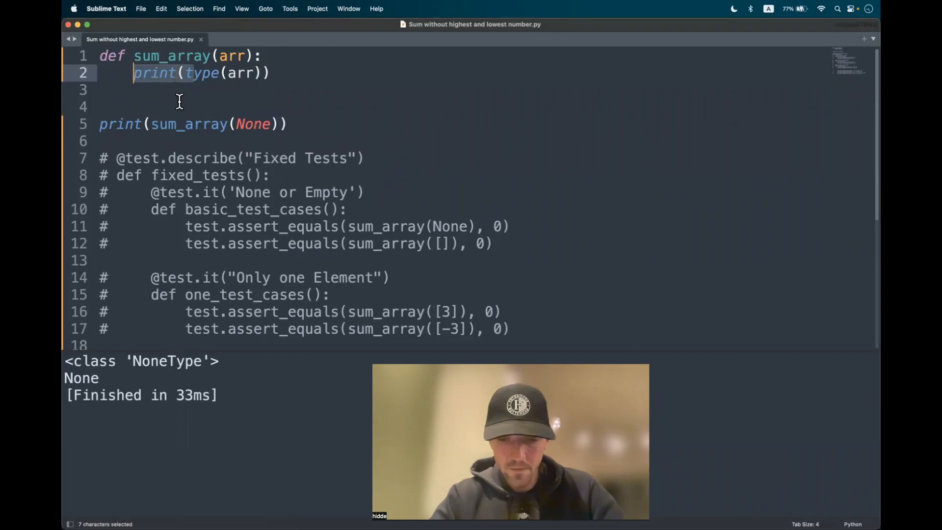
pyautogui.write('if')
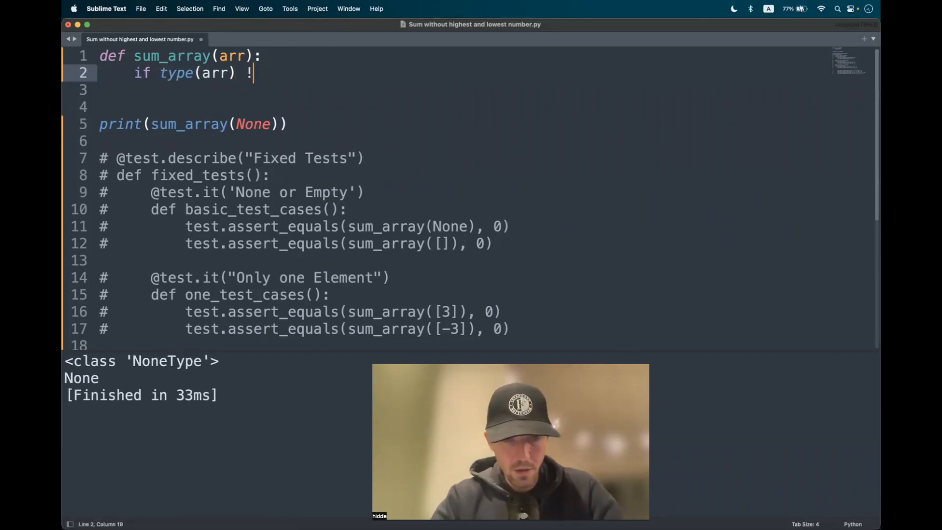
pyautogui.write('= list:')
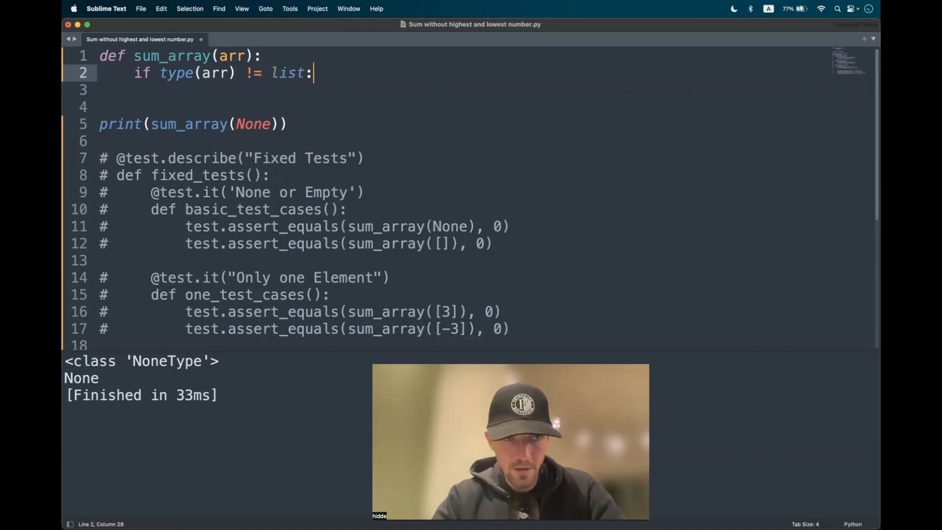
pyautogui.write('return 0')
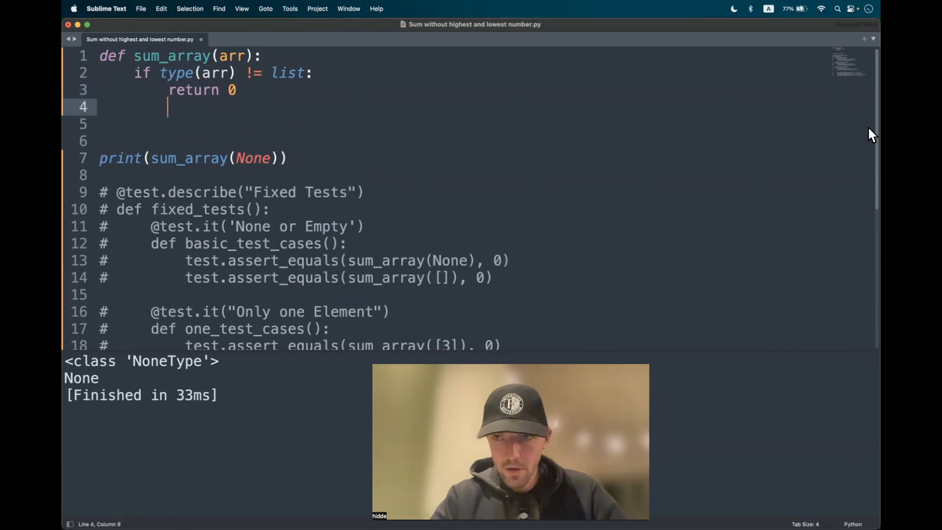
# Add a second guard 'if len(arr) < 3: return 0' and set the test call to [-3]
pyautogui.scroll(-3)
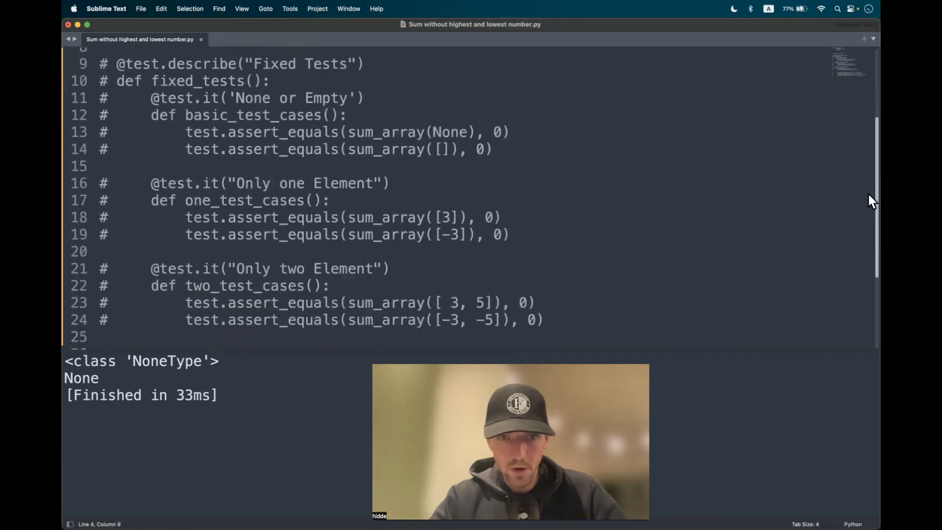
pyautogui.moveTo(436, 320); pyautogui.dragTo(501, 320)
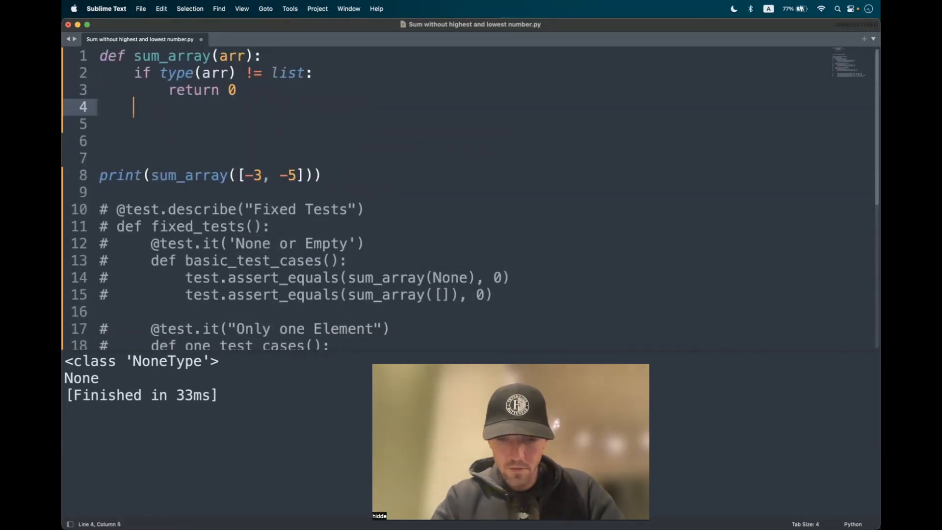
pyautogui.write('print(')
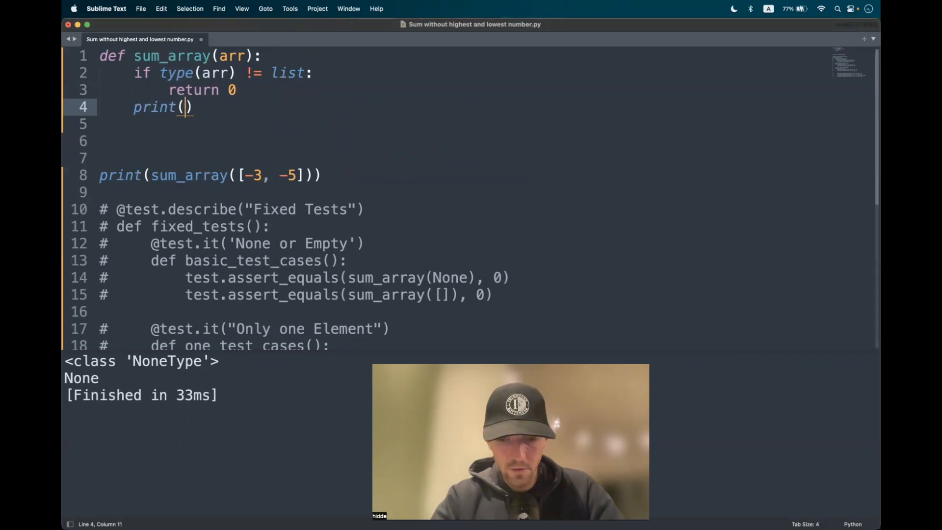
pyautogui.write('len(')
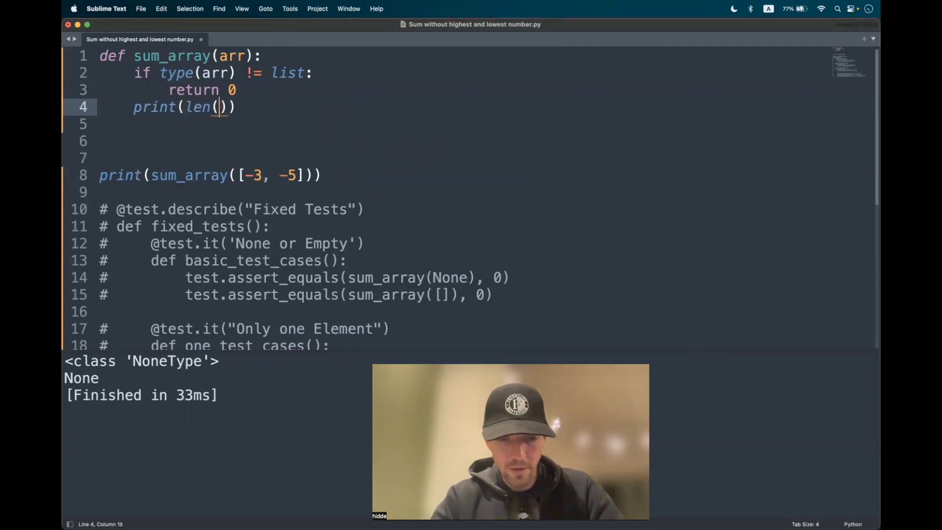
pyautogui.write('arr')
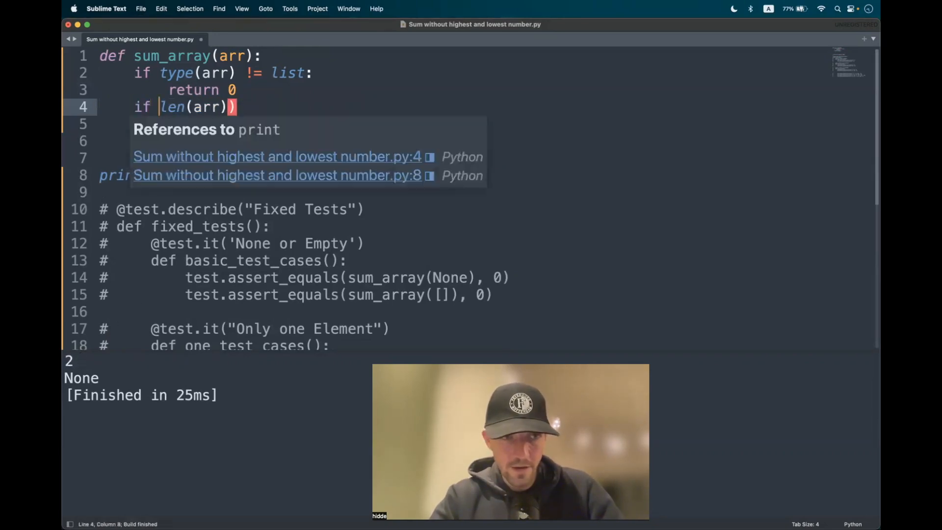
pyautogui.write('v')
pyautogui.write(' < 3:')
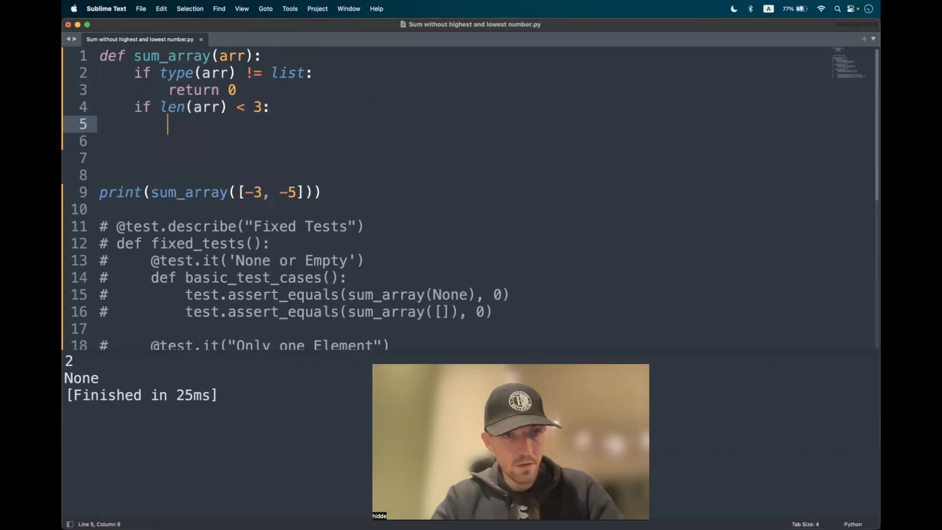
pyautogui.write('return 0')
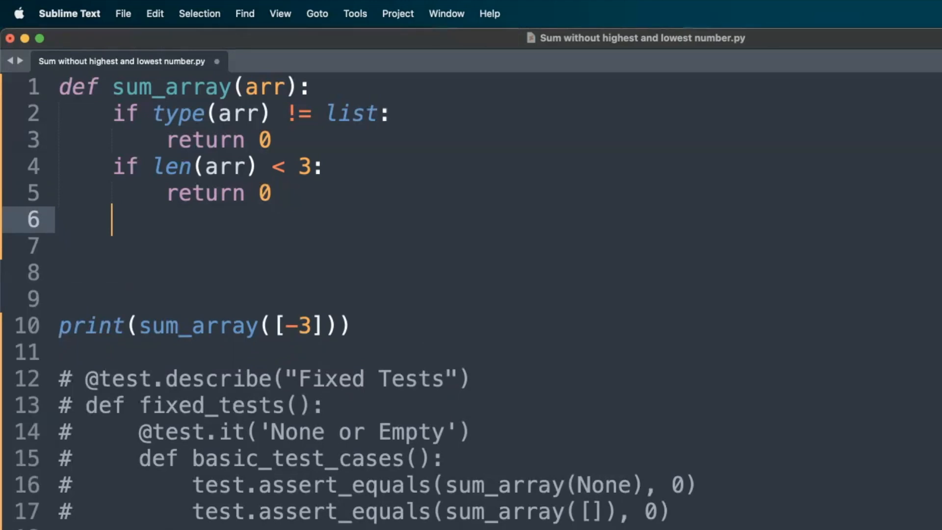
# Run the script with Cmd+B to confirm it prints 0 for [-3]
pyautogui.press('cmd+b')
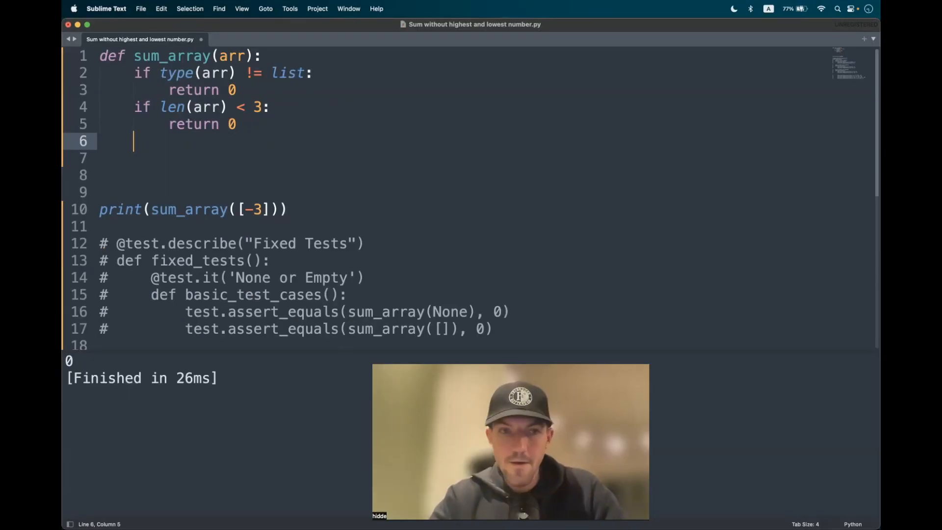
pyautogui.scroll(-3)
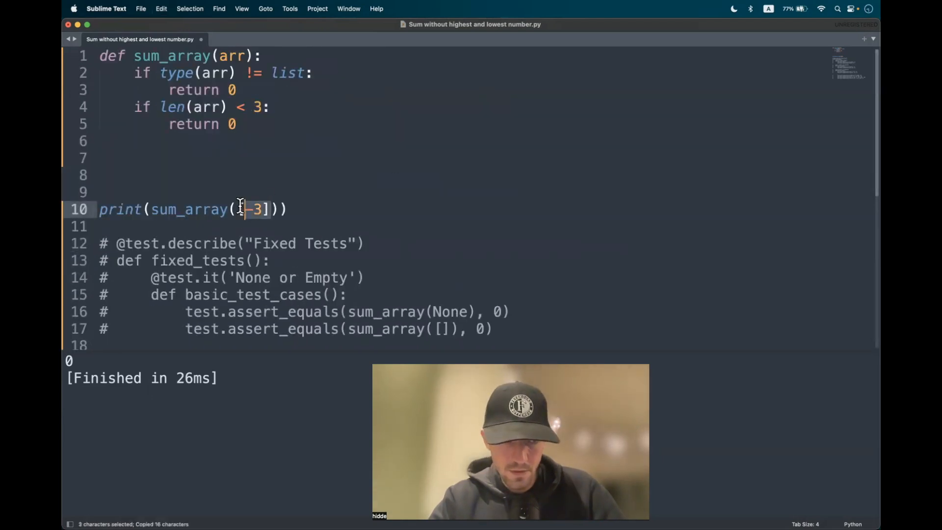
# Print sorted(arr) for [6, 2, 1, 8, 10], then keep it as 'arr = sorted(arr)'
pyautogui.write('print(arr')
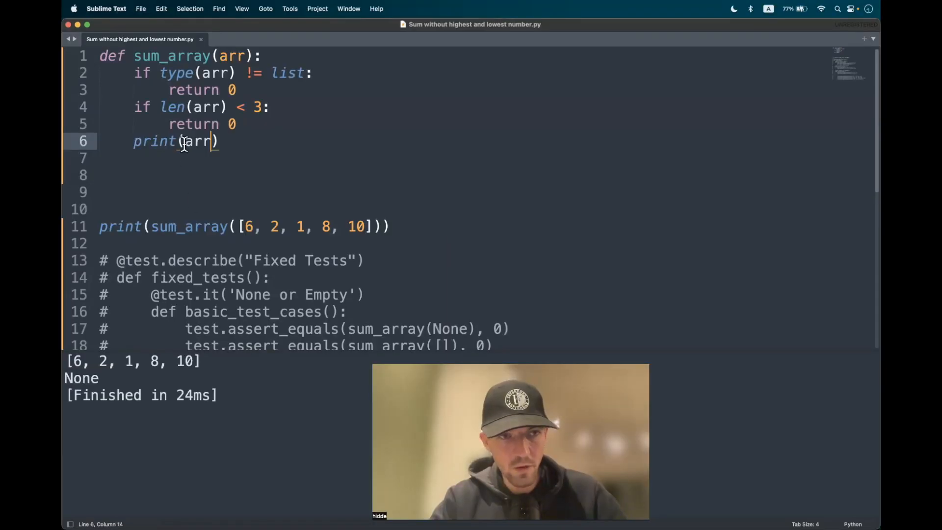
pyautogui.write('sorted')
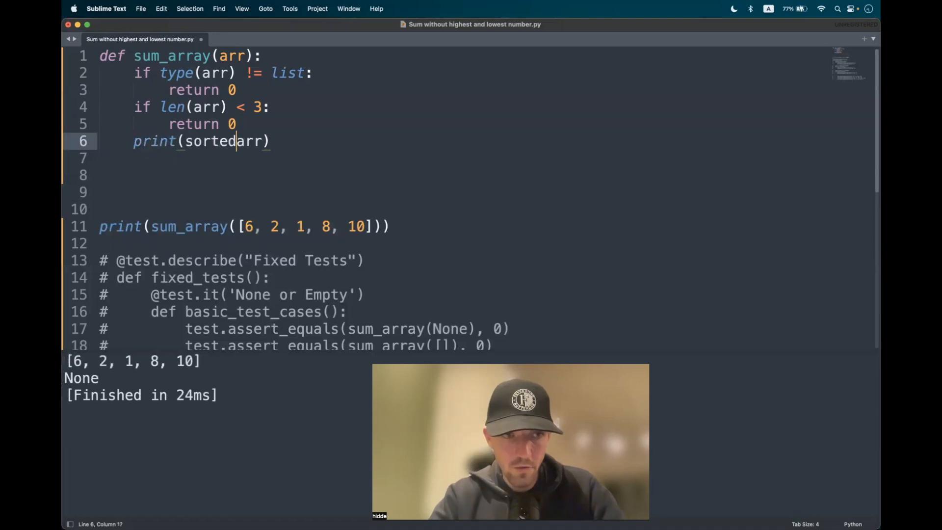
pyautogui.write('(')
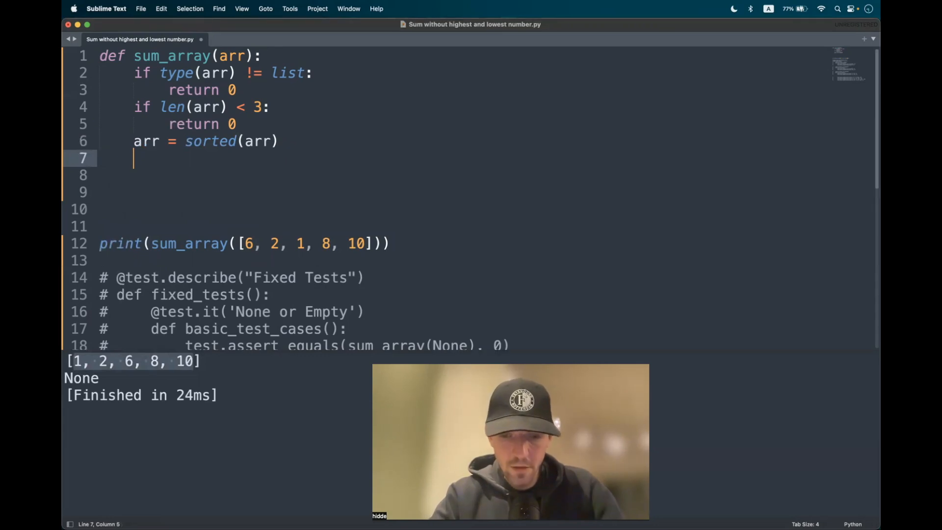
# Print 'lowest value', arr[0] and 'highest value', arr[-1] from the sorted list
pyautogui.write('print("")')
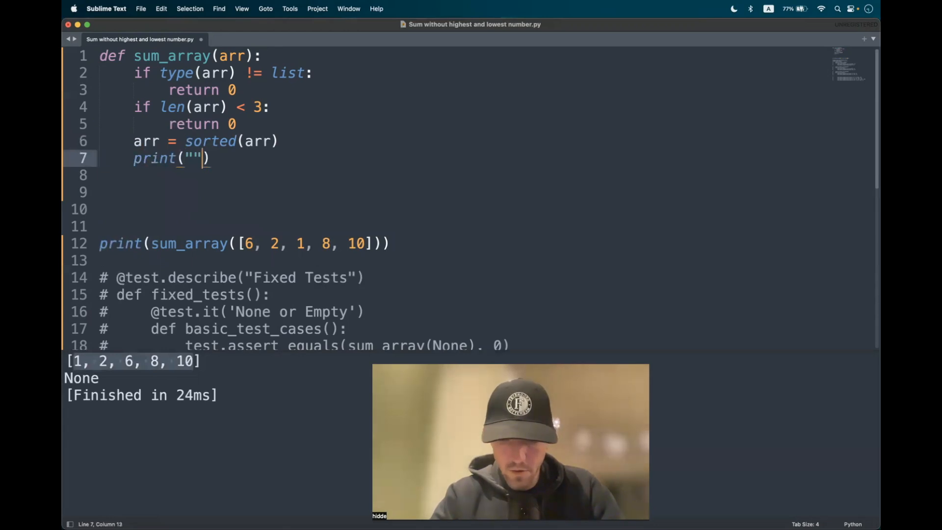
pyautogui.write('lowest v')
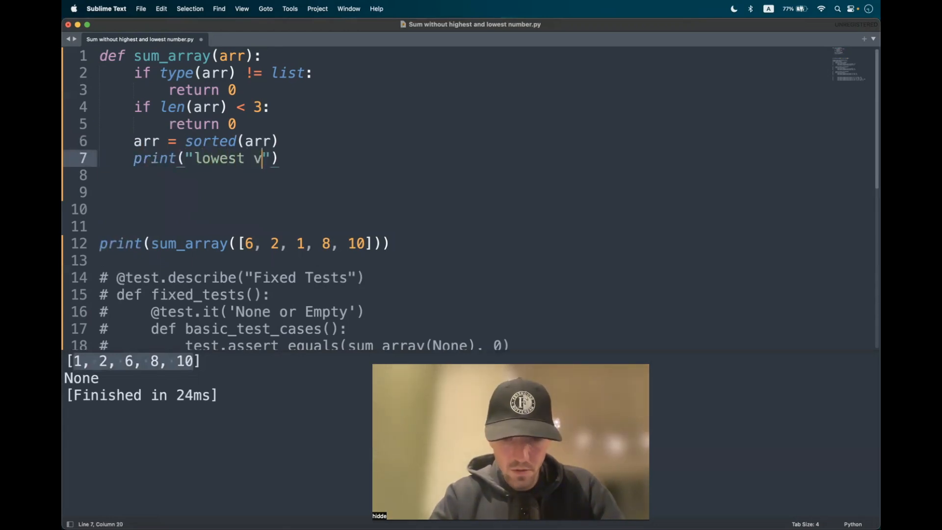
pyautogui.write('alue",')
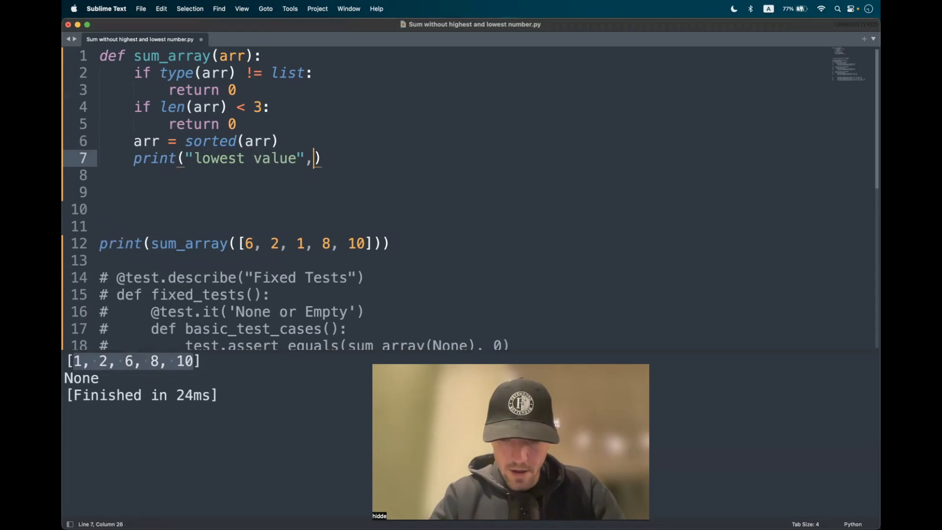
pyautogui.write('"highest v"')
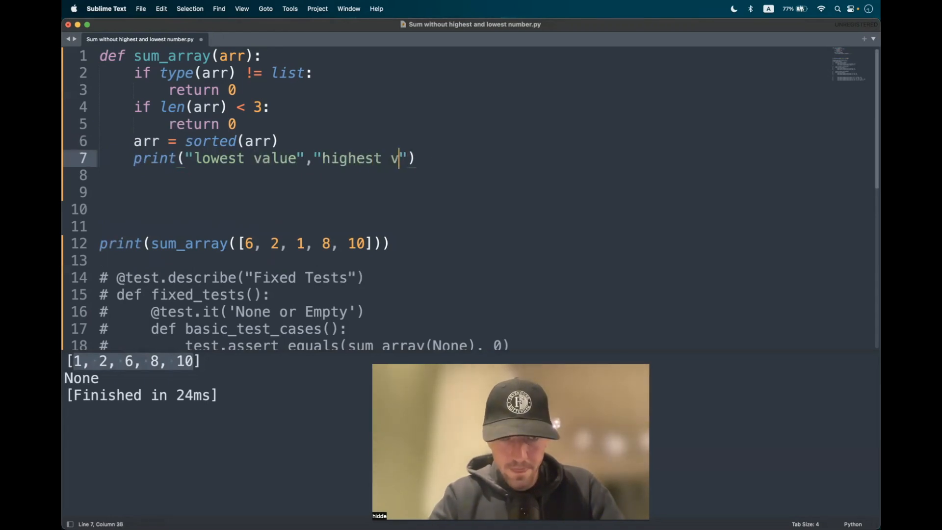
pyautogui.write('alue')
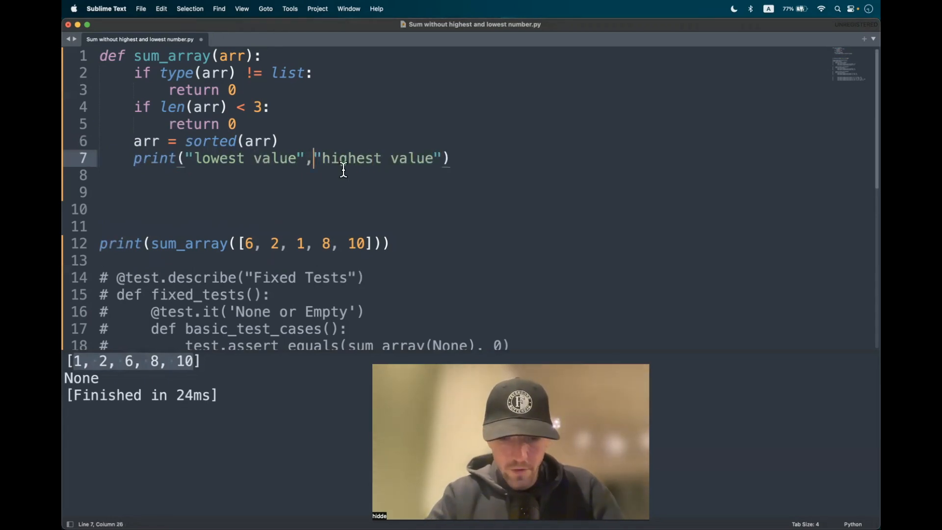
pyautogui.write('arr')
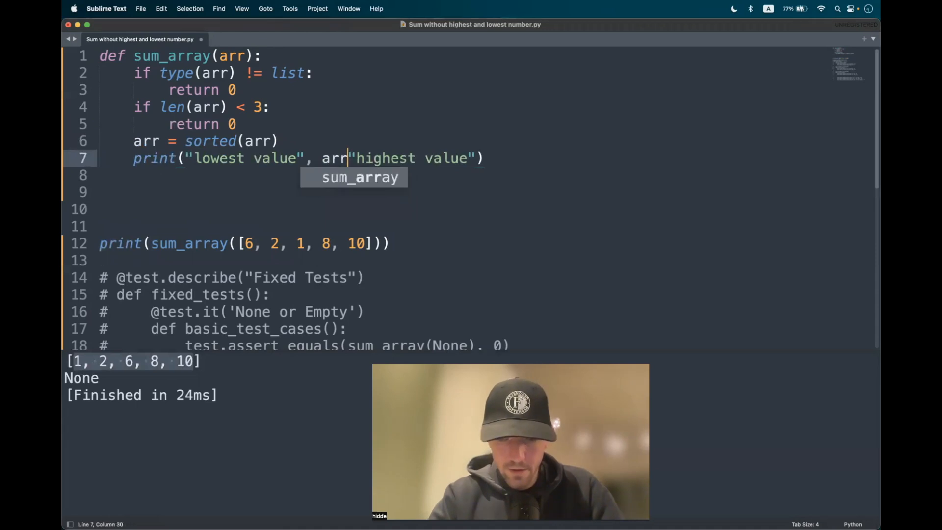
pyautogui.write('[')
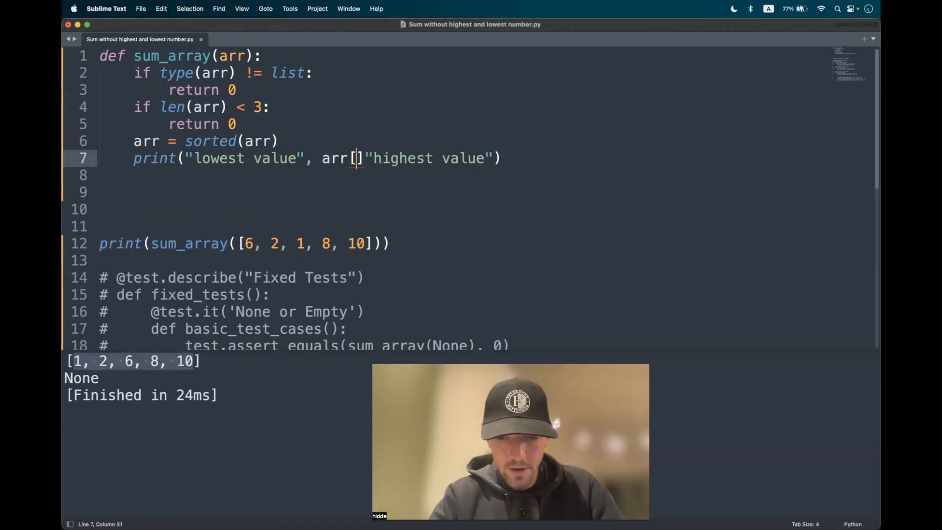
pyautogui.write('0,')
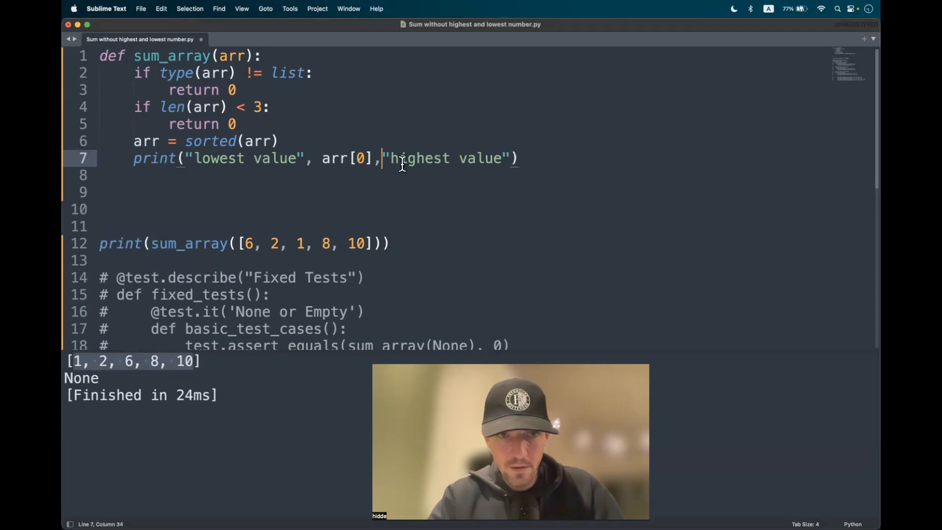
pyautogui.write(',arr')
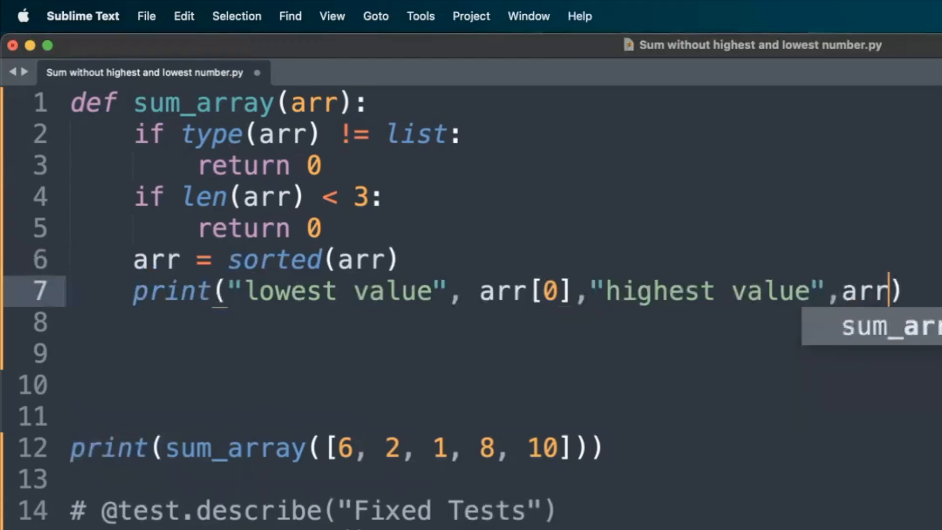
pyautogui.write('[]')
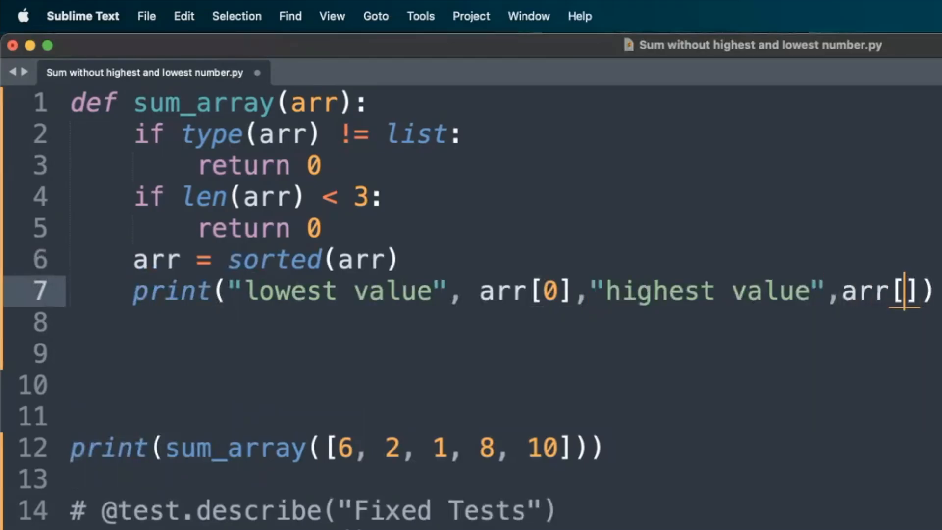
pyautogui.write('-1')
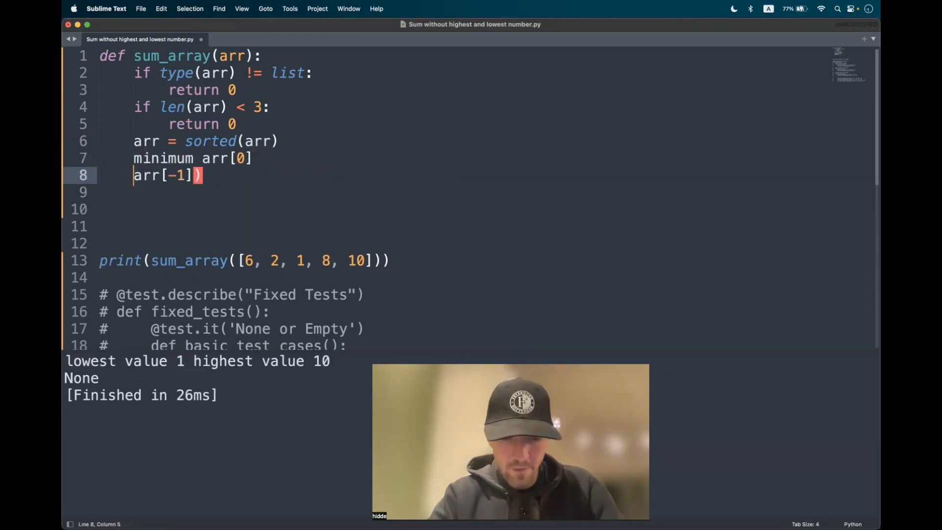
# Assign maximum = arr[-1] and return sum(arr) - minimum - maximum
pyautogui.write('maximum =')
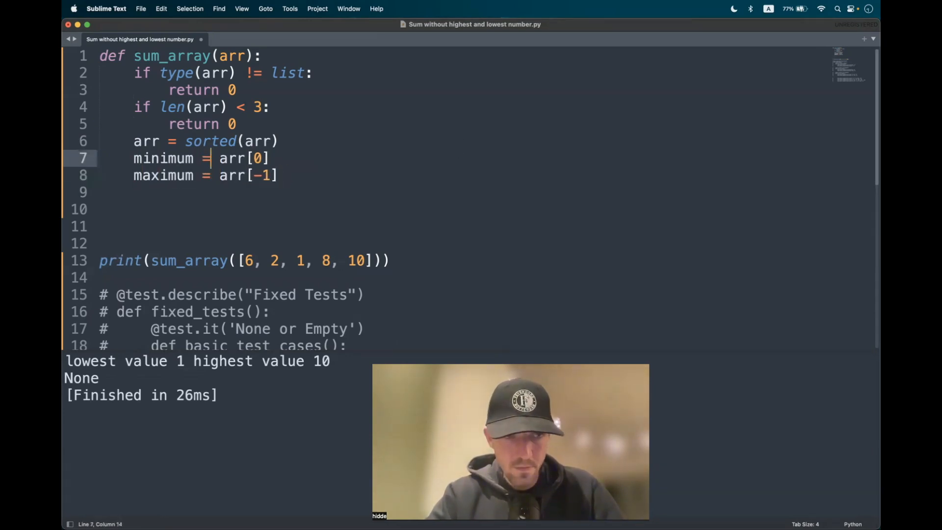
pyautogui.press('Return')
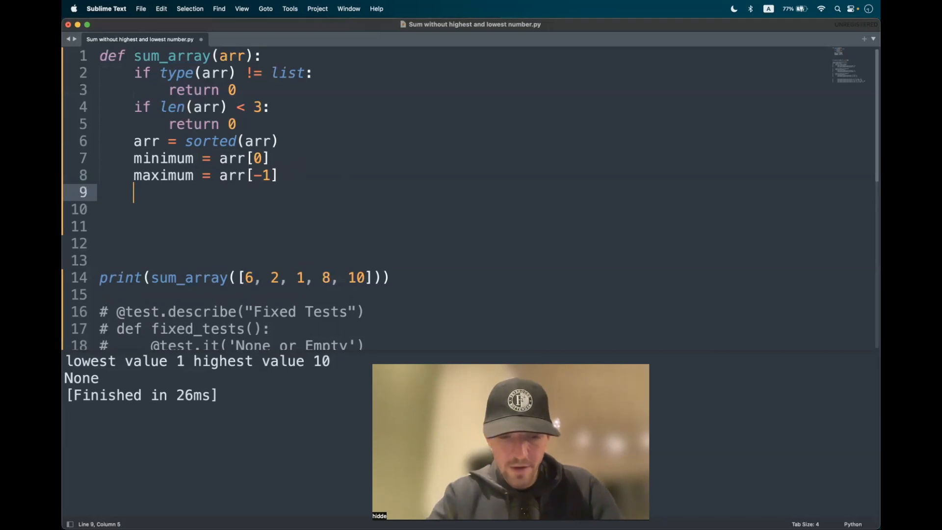
pyautogui.write('return')
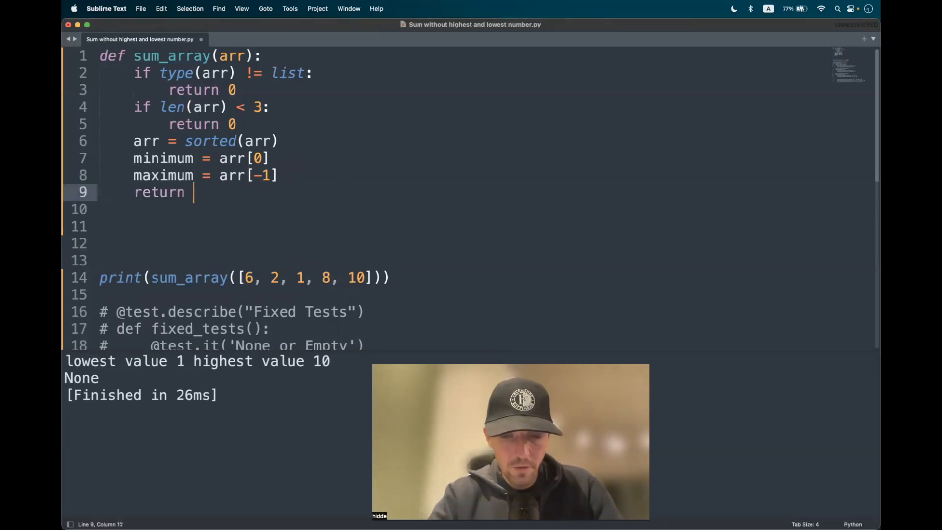
pyautogui.write('sum(a')
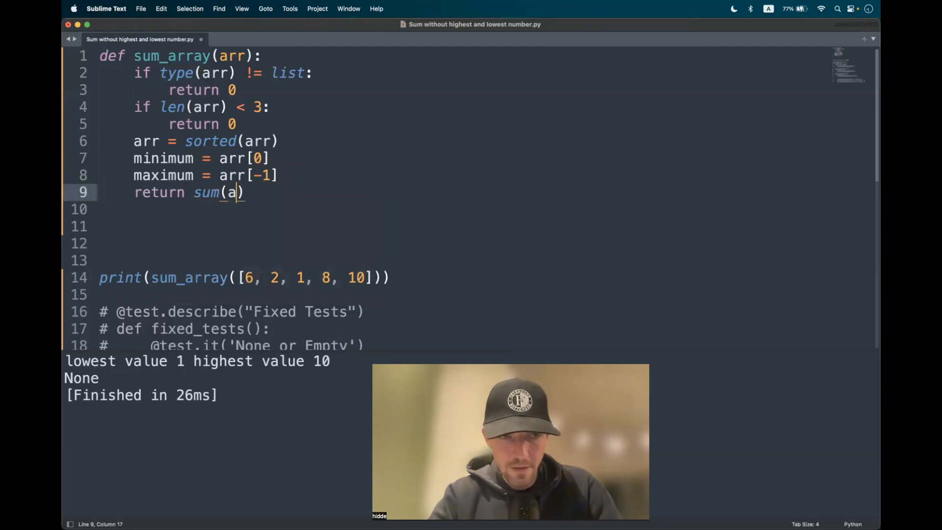
pyautogui.write('rr')
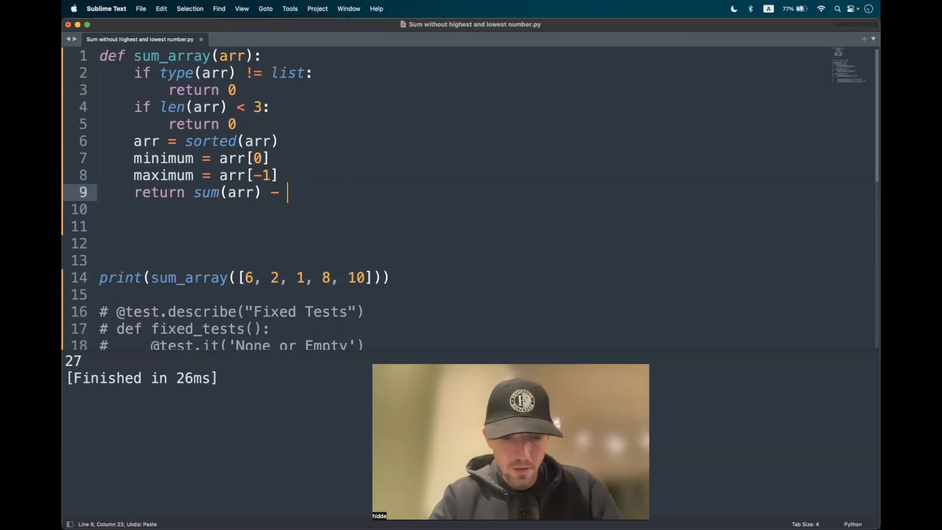
pyautogui.write('minimum -')
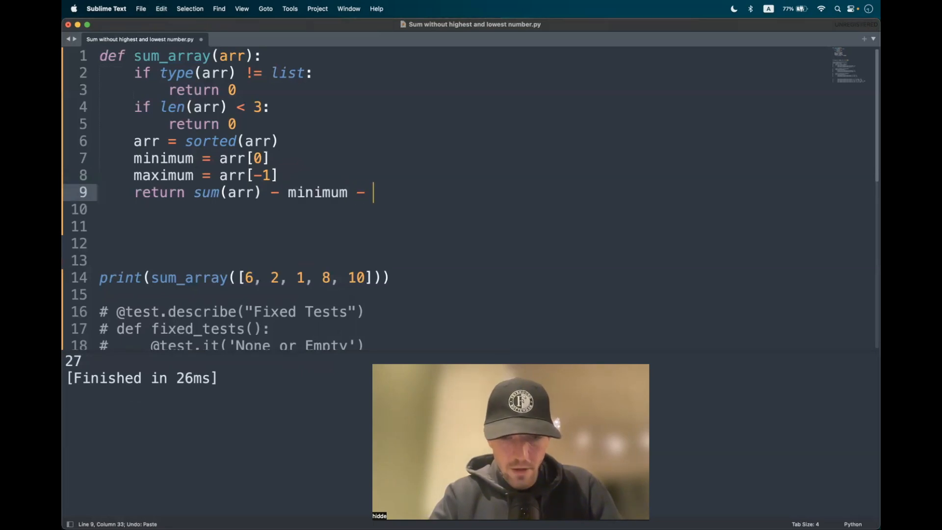
pyautogui.write('maximum')
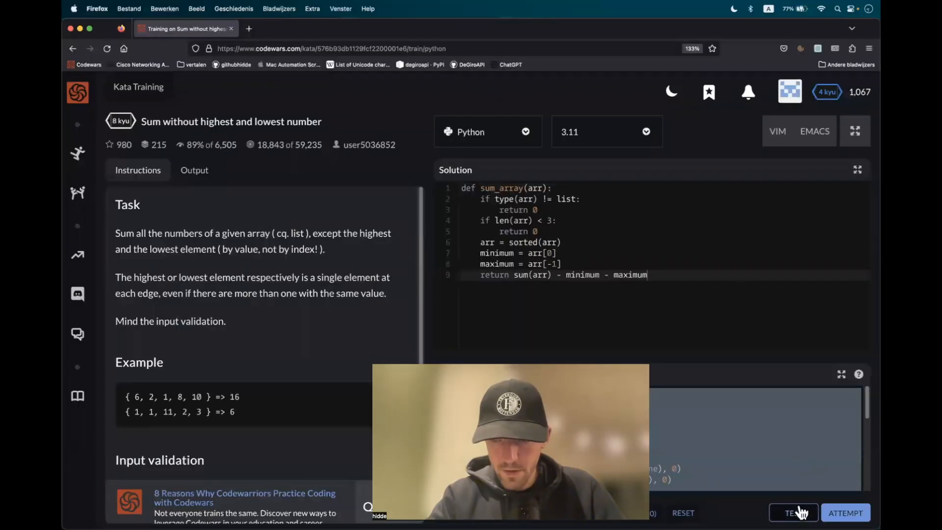
# Run Attempt on Codewars, pass all 50 tests, and submit the solution as final
pyautogui.click(793, 512)
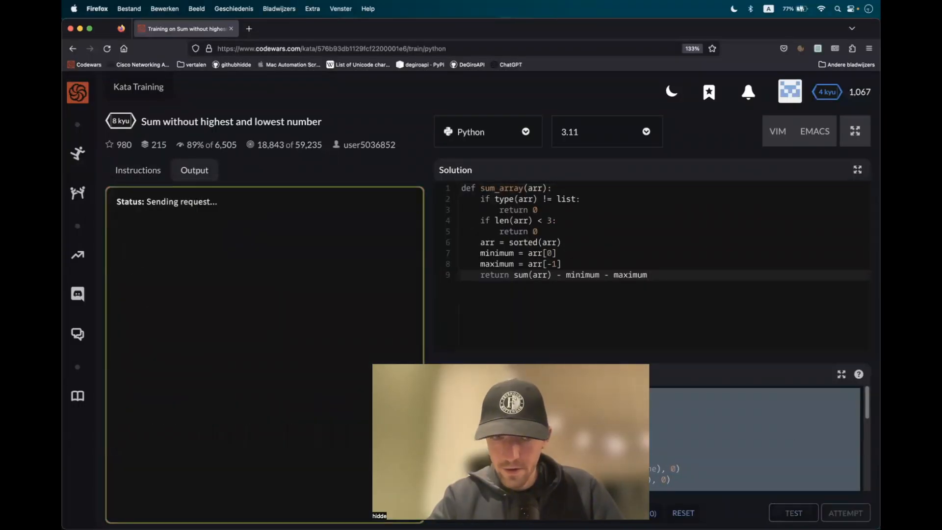
pyautogui.click(793, 512)
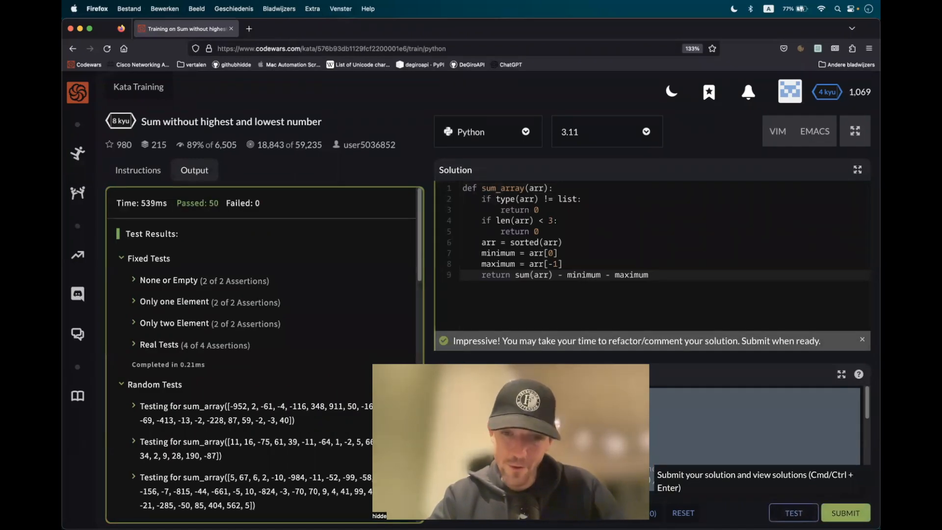
pyautogui.click(845, 512)
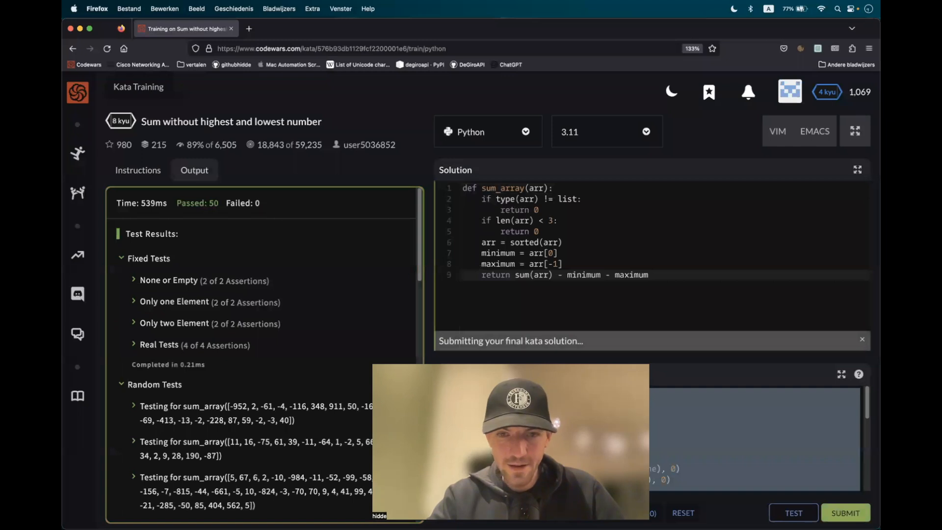